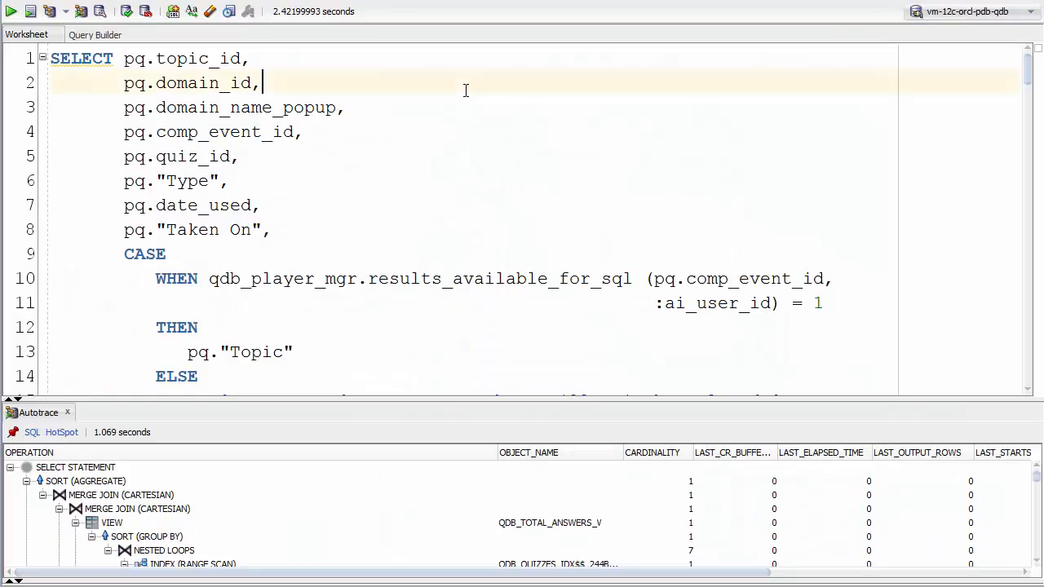
Step: Enlarge the Autotrace pane and swap comments on lines 105/106 to use qdb_library_quizzes_v_test
{"action": "scroll", "scroll_direction": "down", "scroll_amount": 3}
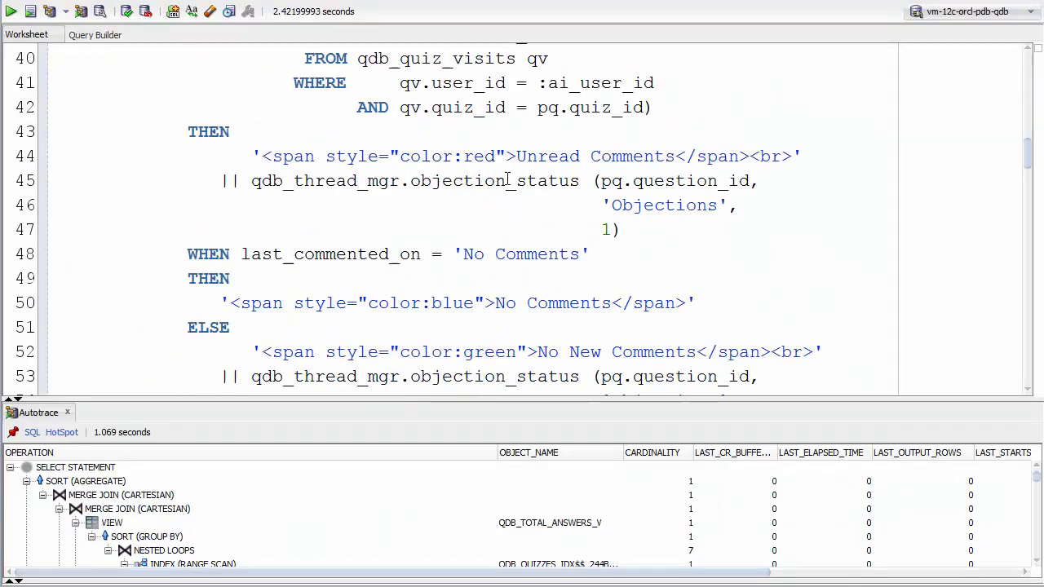
{"action": "scroll", "scroll_direction": "down", "scroll_amount": 3}
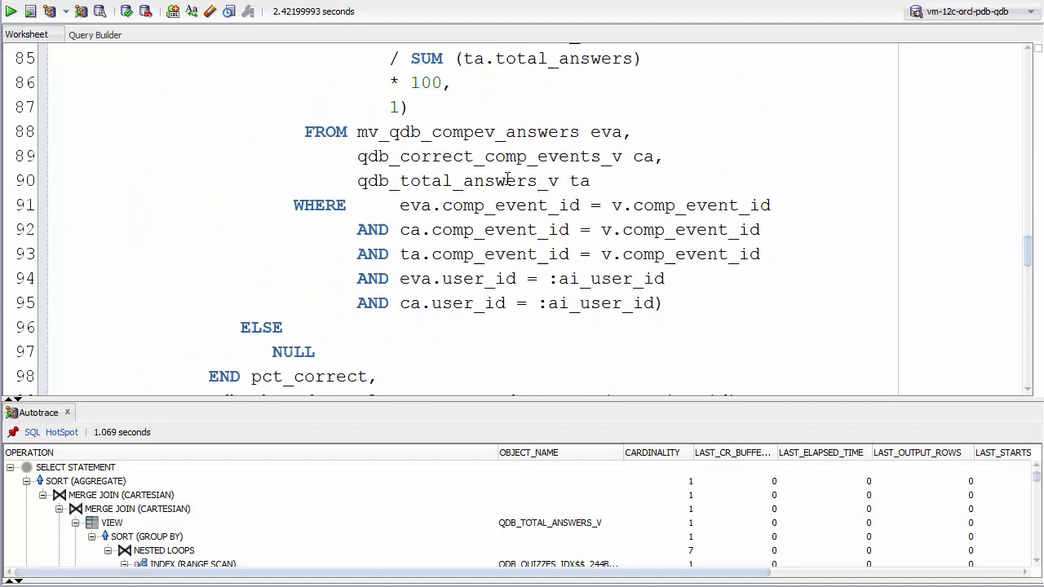
{"action": "scroll", "scroll_direction": "down", "scroll_amount": 3}
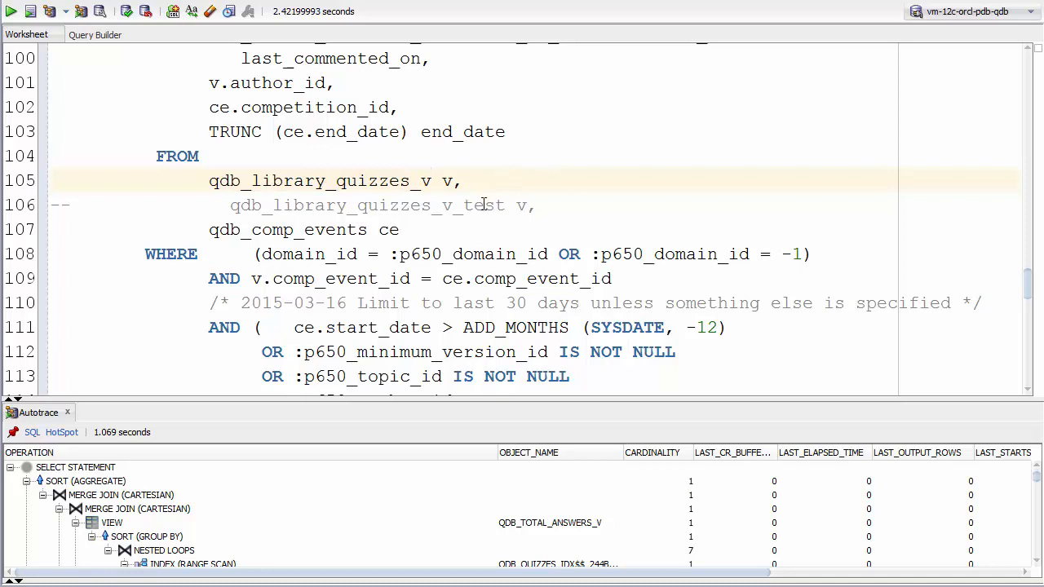
{"action": "double_click", "coordinate": [367, 205]}
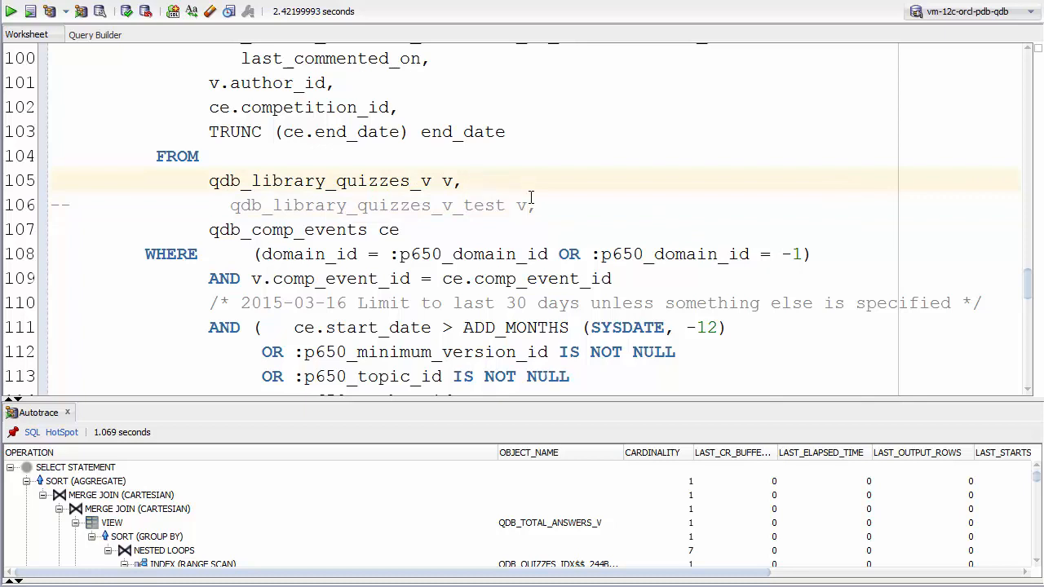
{"action": "mouse_move", "coordinate": [447, 416]}
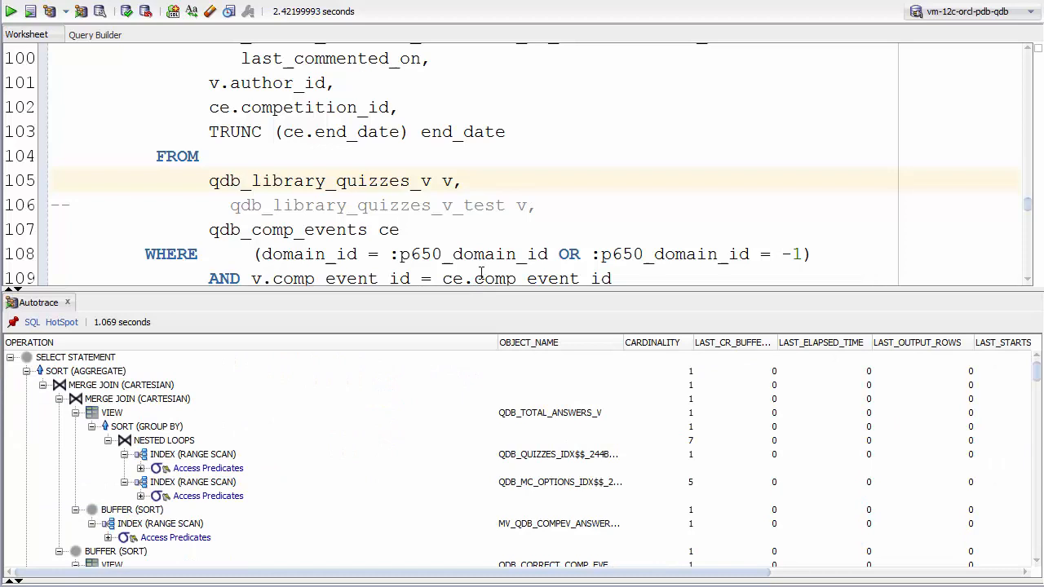
{"action": "mouse_move", "coordinate": [645, 396]}
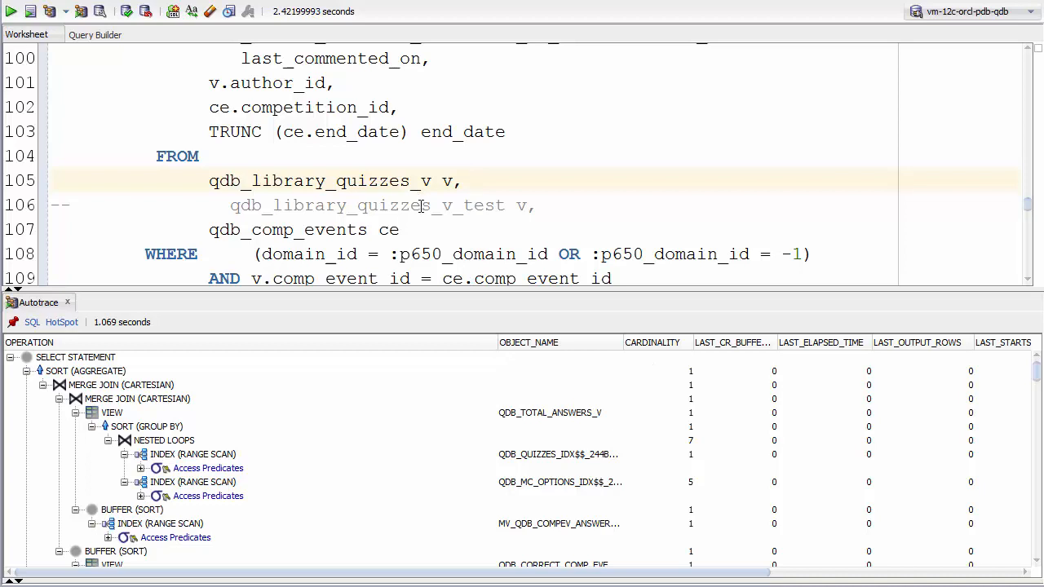
{"action": "double_click", "coordinate": [367, 205]}
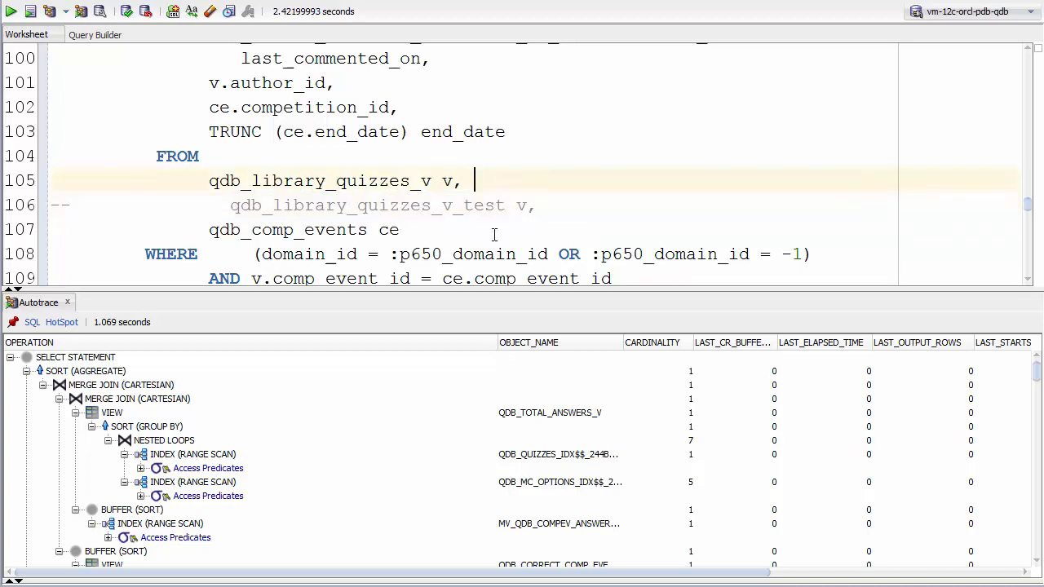
{"action": "mouse_move", "coordinate": [257, 477]}
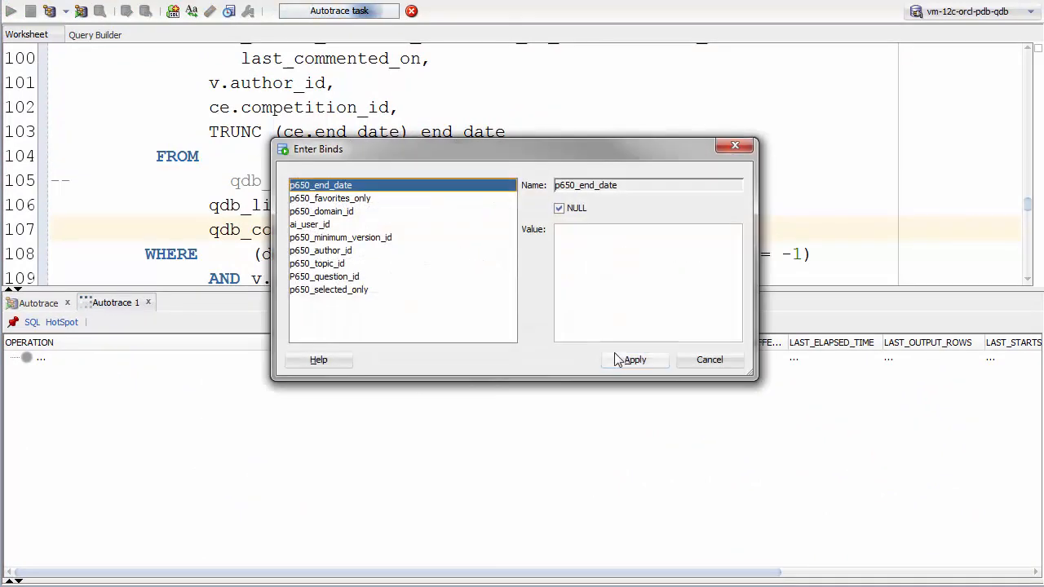
Step: Rerun Autotrace with the bind values and compare Autotrace 1 against the earlier trace
{"action": "left_click", "coordinate": [634, 360]}
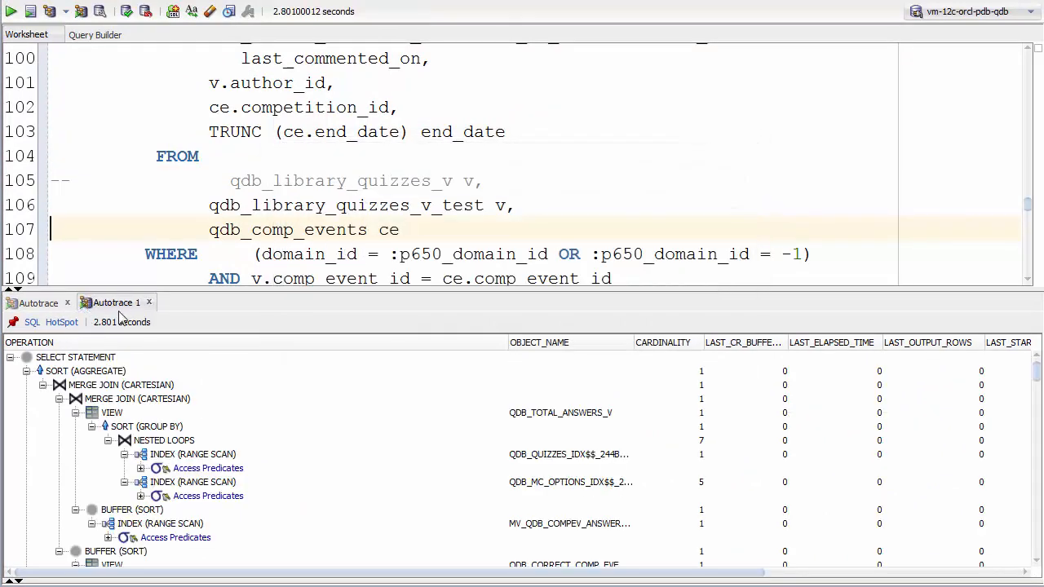
{"action": "mouse_move", "coordinate": [192, 521]}
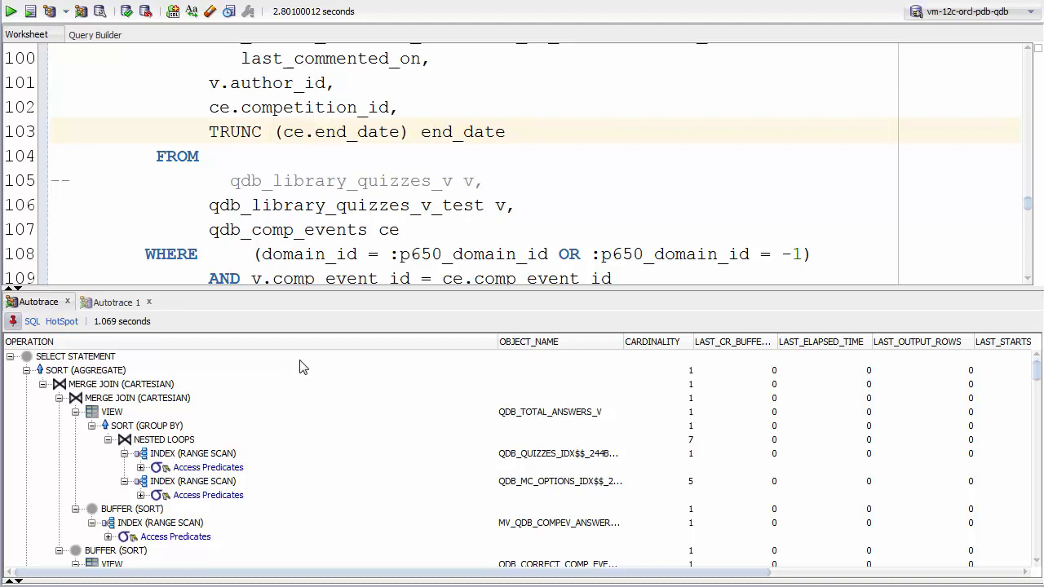
{"action": "mouse_move", "coordinate": [327, 355]}
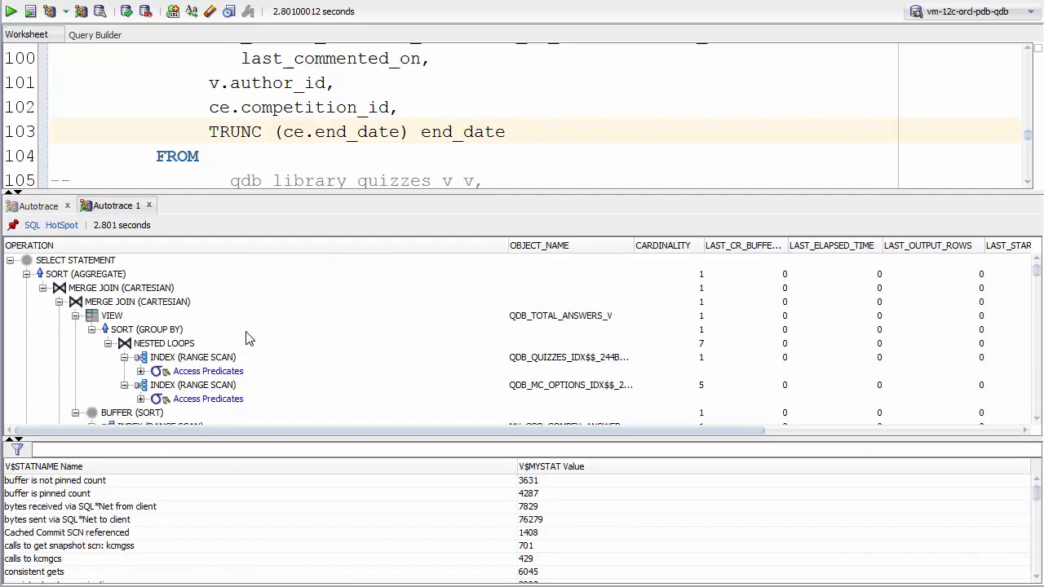
{"action": "mouse_move", "coordinate": [316, 324]}
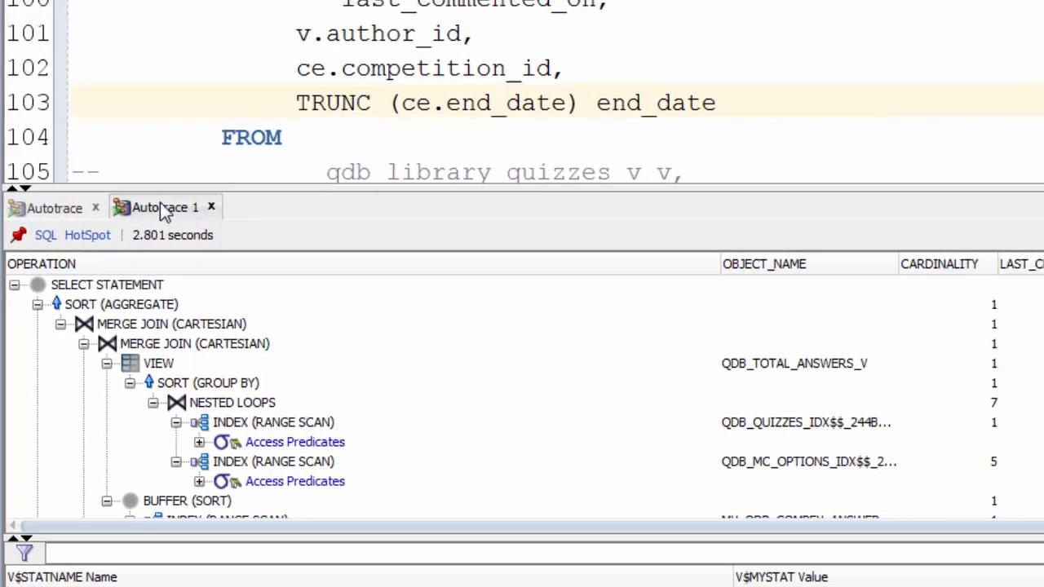
{"action": "right_click", "coordinate": [164, 207]}
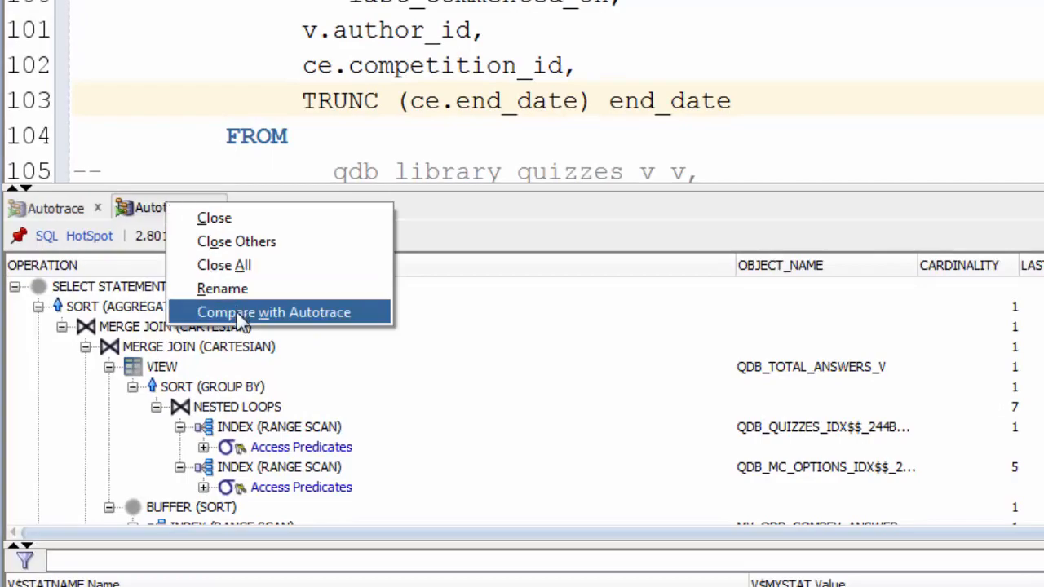
{"action": "left_click", "coordinate": [273, 312]}
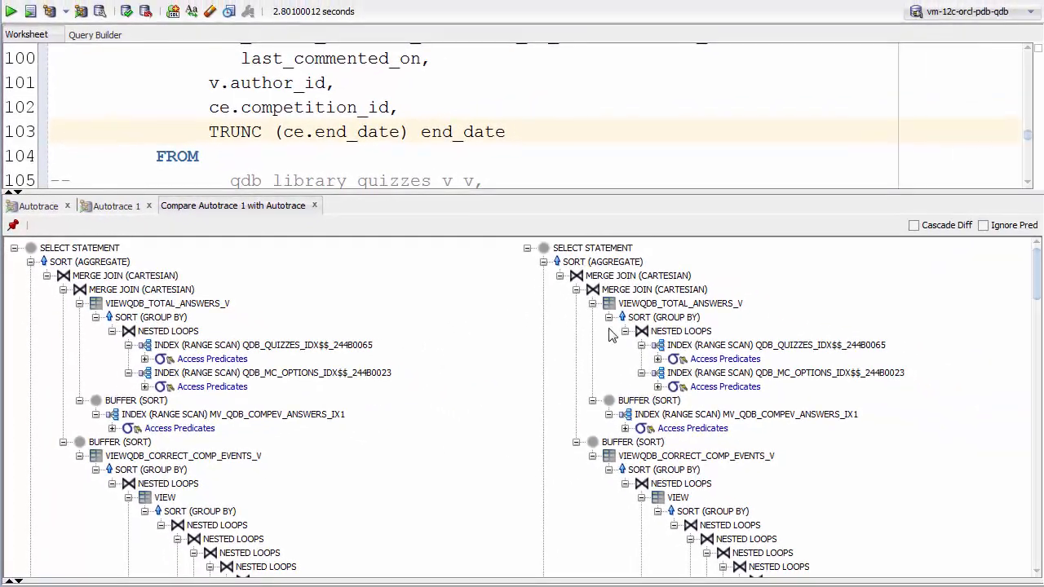
{"action": "mouse_move", "coordinate": [337, 392]}
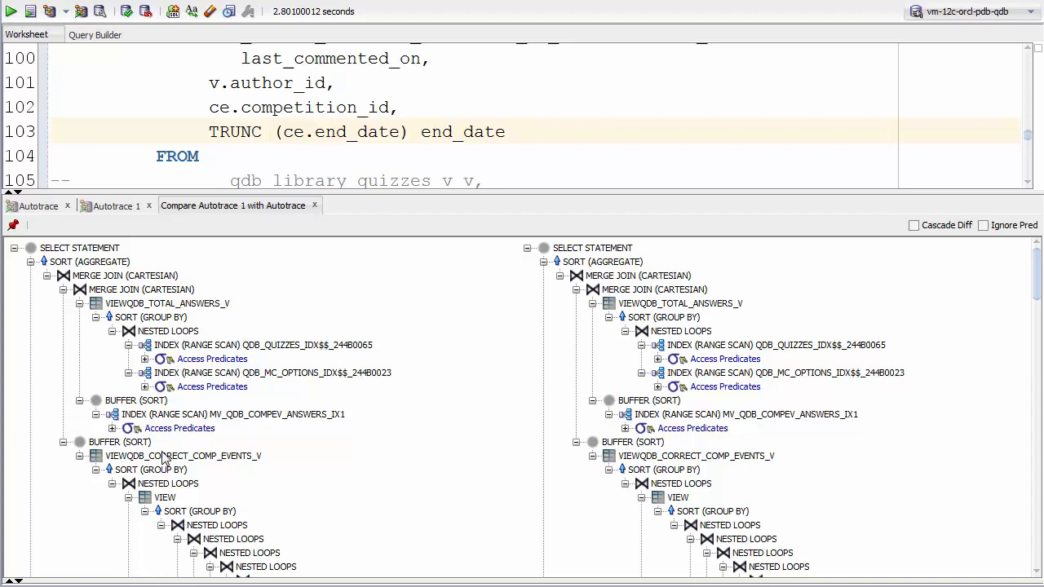
{"action": "mouse_move", "coordinate": [492, 375]}
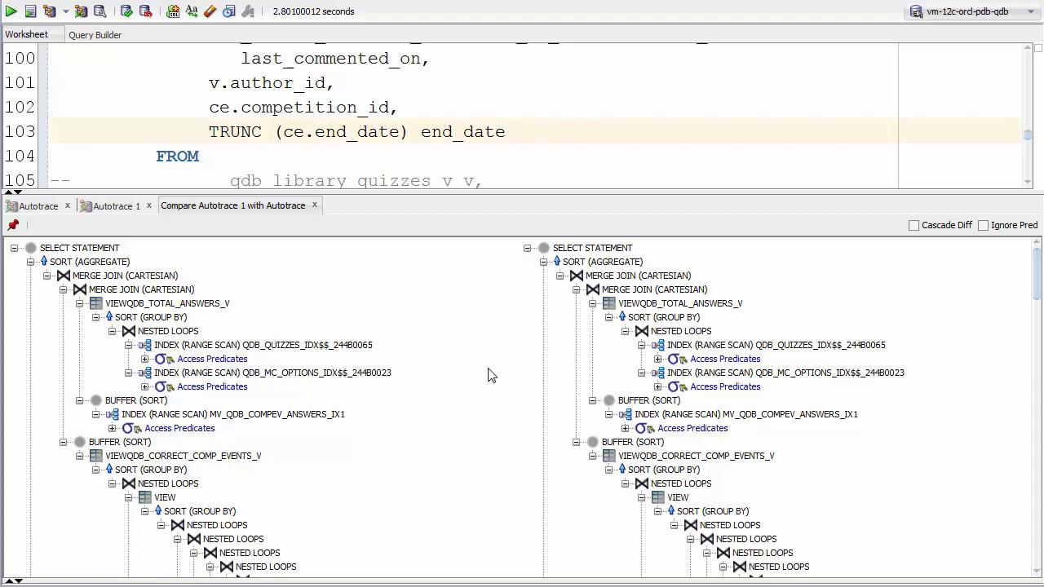
{"action": "scroll", "scroll_direction": "down", "scroll_amount": 3}
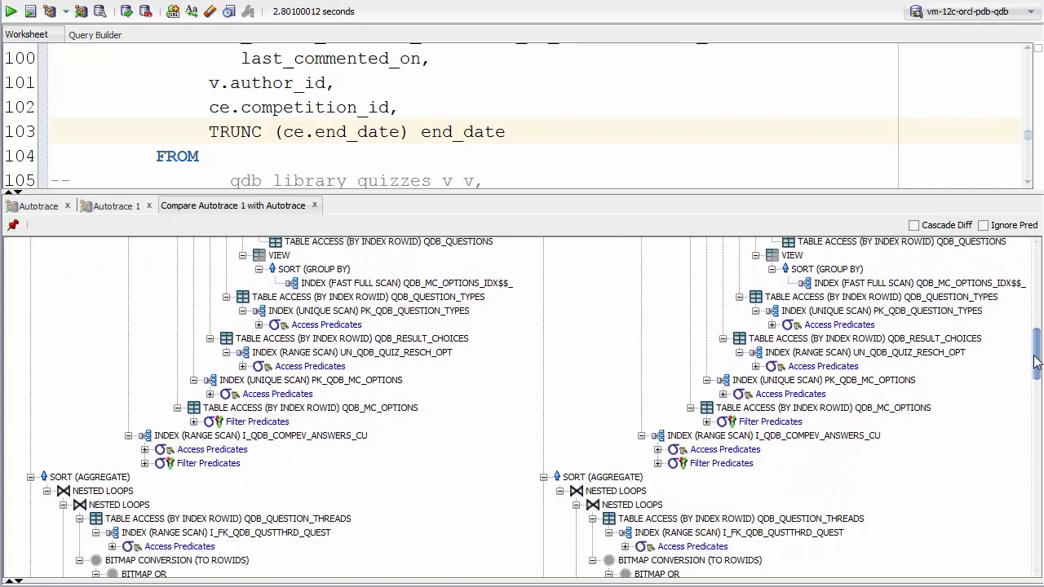
{"action": "scroll", "scroll_direction": "down", "scroll_amount": 3}
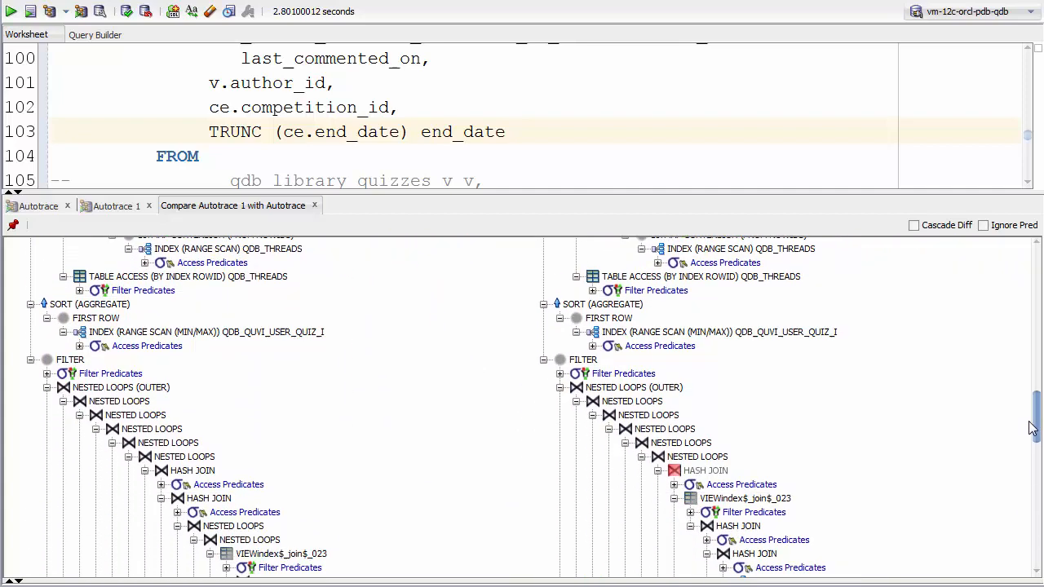
{"action": "scroll", "scroll_direction": "down", "scroll_amount": 3}
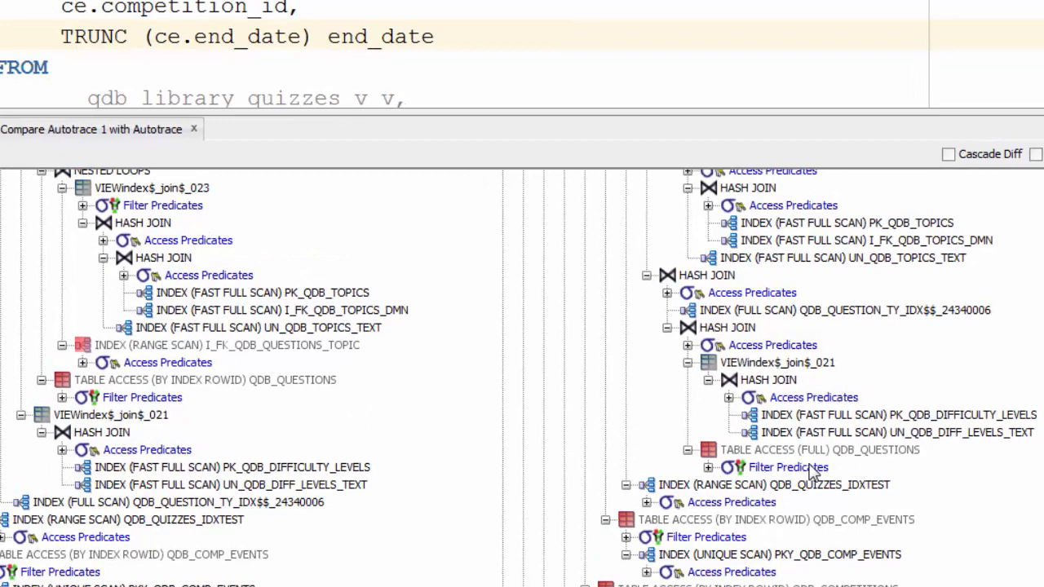
{"action": "mouse_move", "coordinate": [804, 466]}
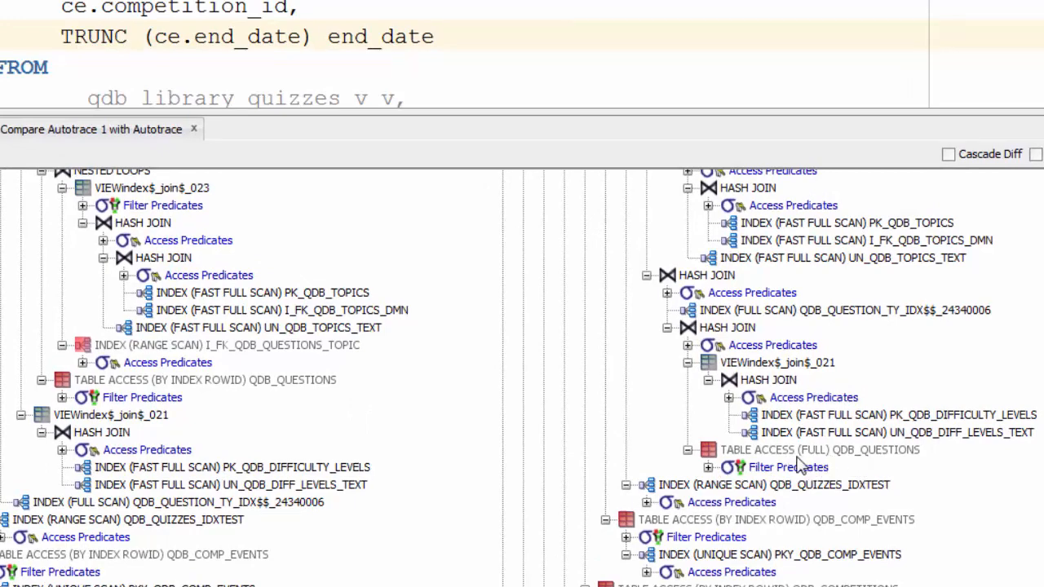
{"action": "mouse_move", "coordinate": [902, 467]}
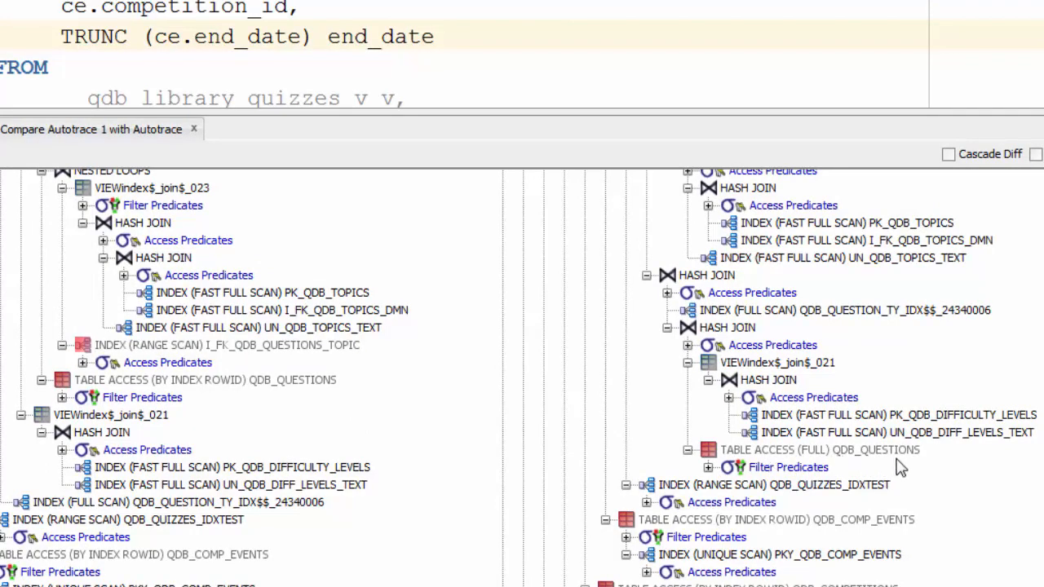
{"action": "mouse_move", "coordinate": [559, 394]}
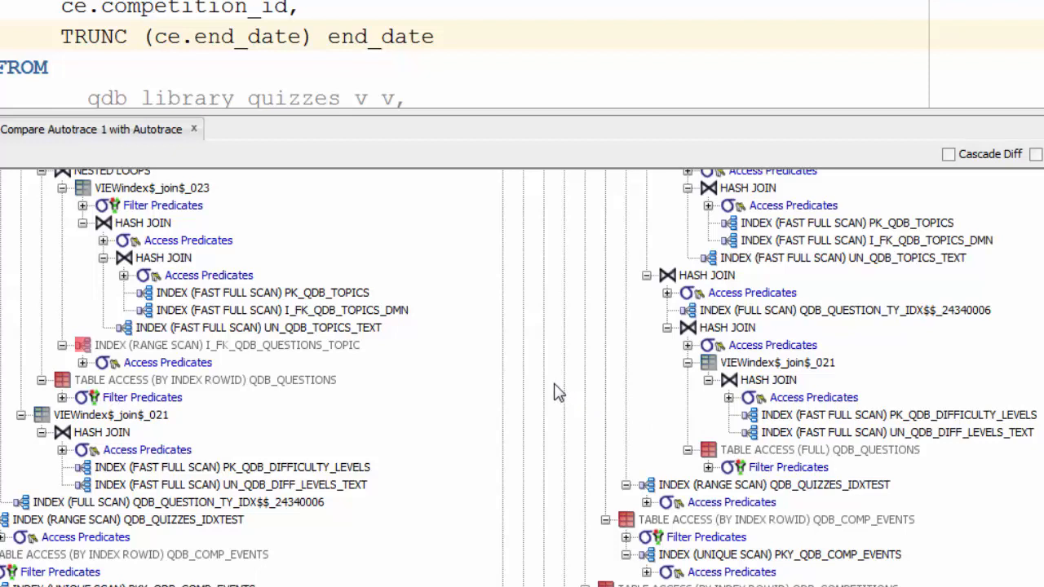
{"action": "mouse_move", "coordinate": [131, 359]}
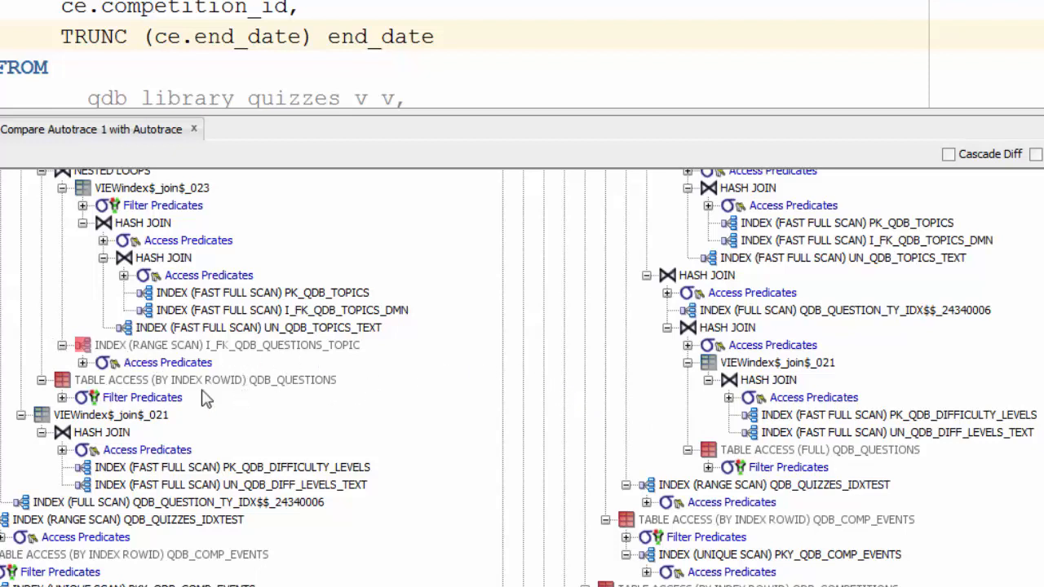
{"action": "mouse_move", "coordinate": [263, 399]}
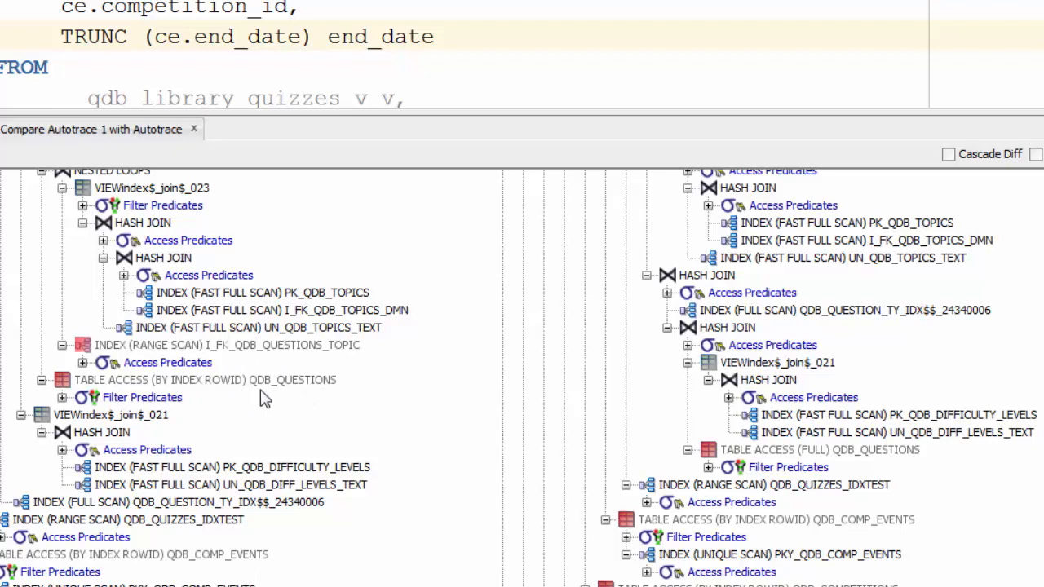
{"action": "mouse_move", "coordinate": [165, 392]}
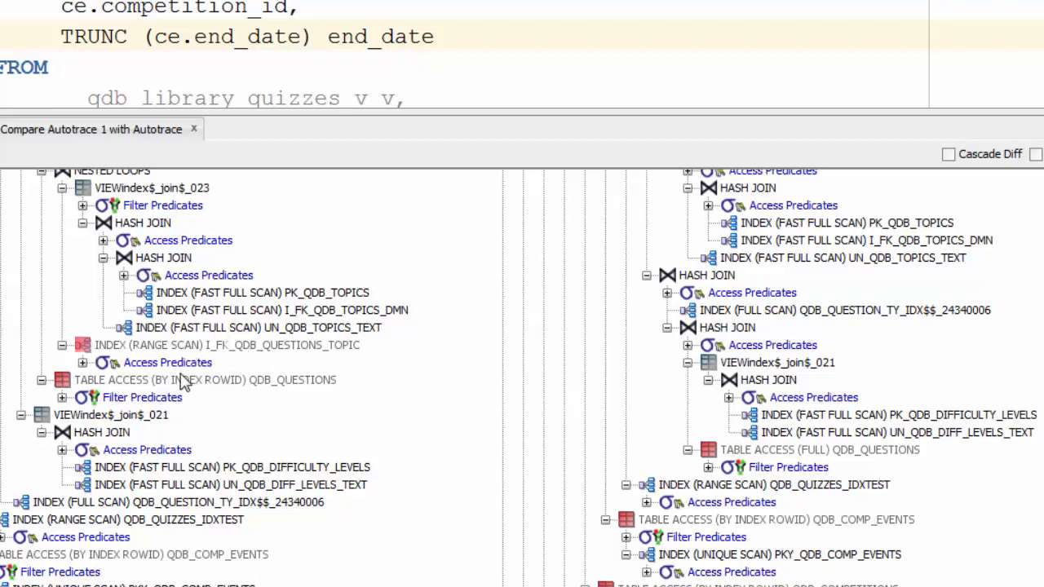
{"action": "mouse_move", "coordinate": [235, 408]}
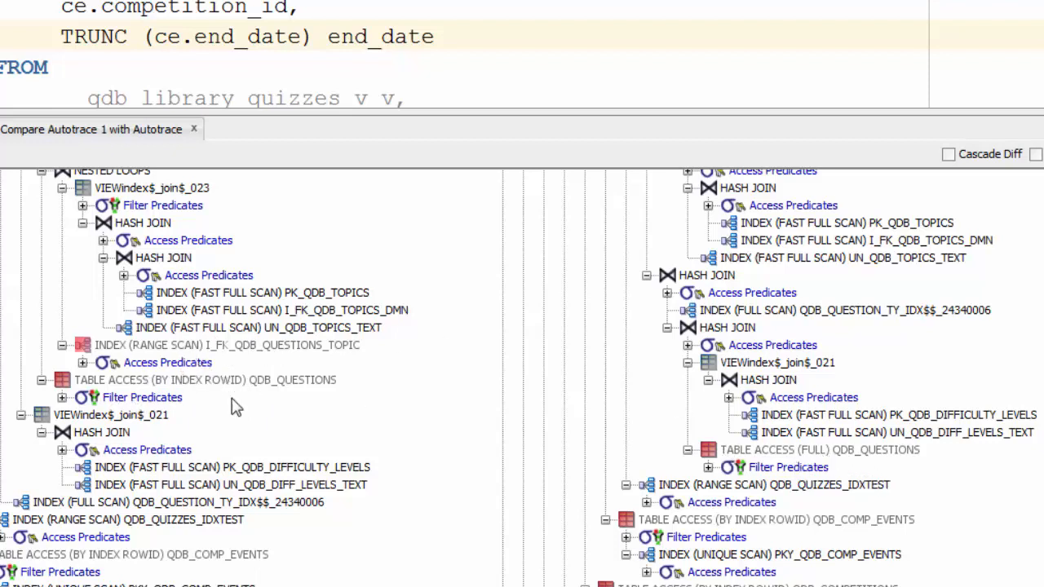
{"action": "mouse_move", "coordinate": [228, 347]}
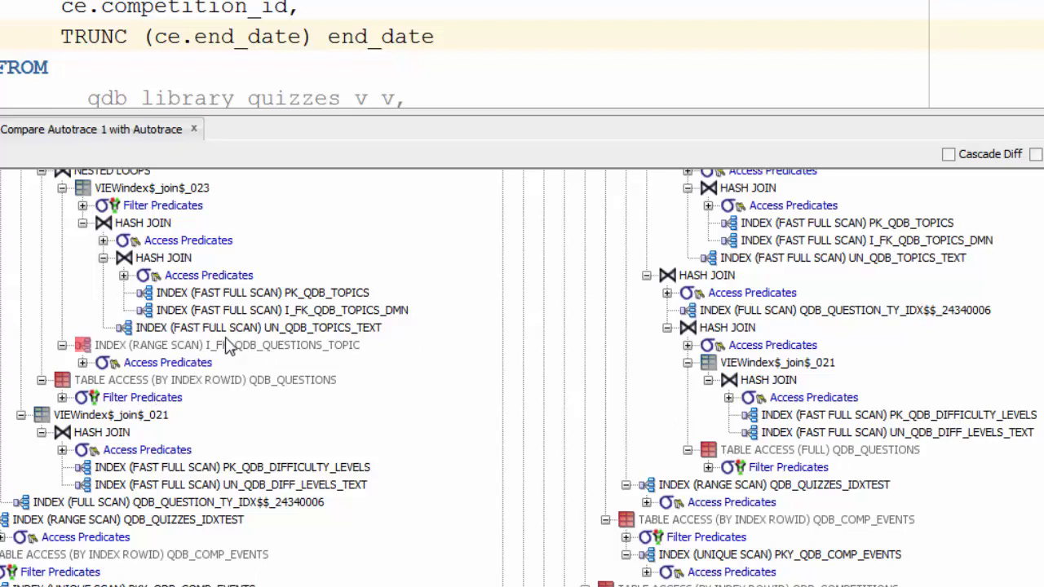
{"action": "mouse_move", "coordinate": [236, 371]}
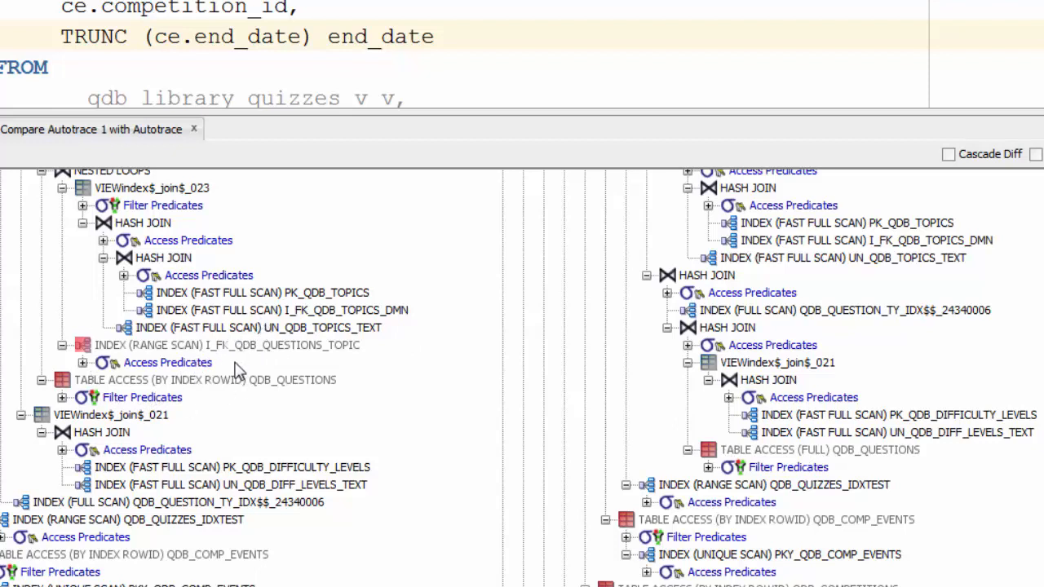
{"action": "mouse_move", "coordinate": [218, 367]}
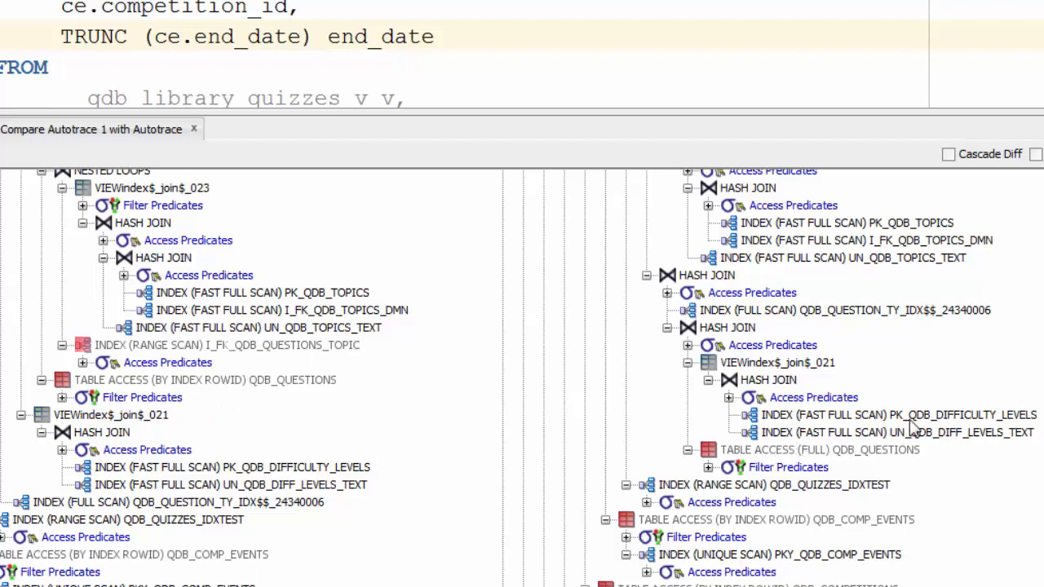
{"action": "mouse_move", "coordinate": [901, 405]}
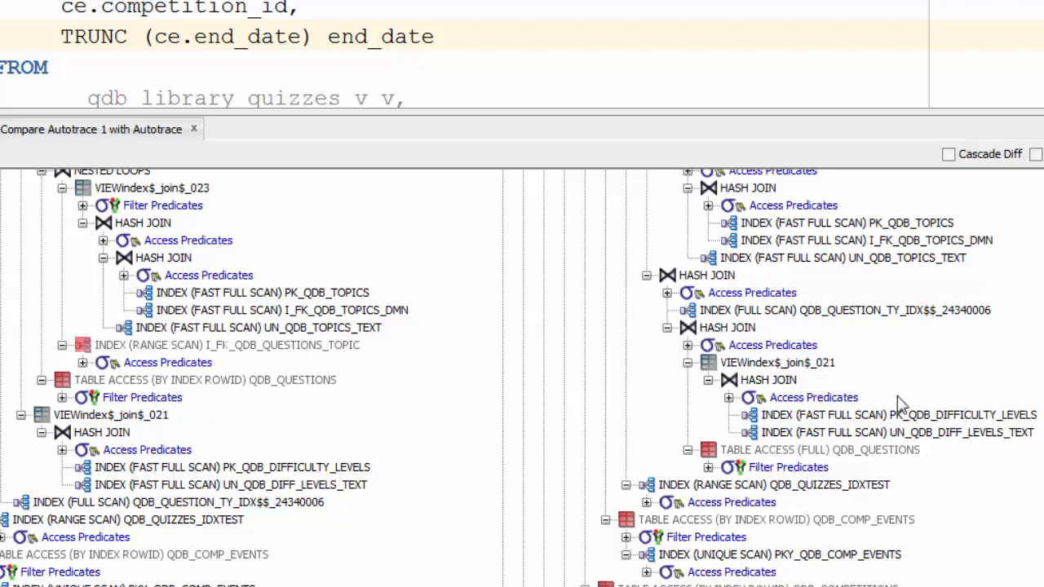
{"action": "mouse_move", "coordinate": [343, 273]}
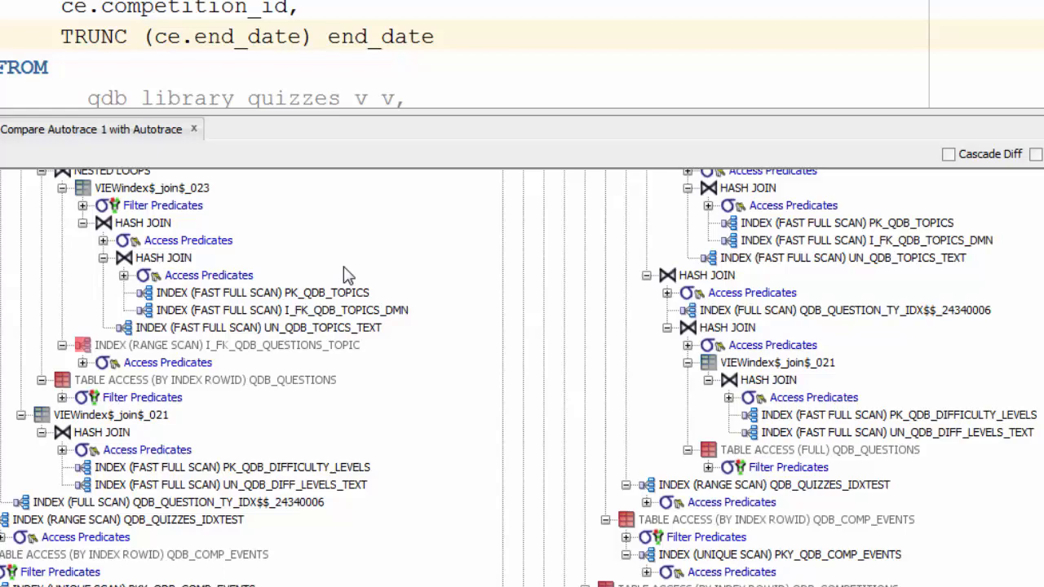
{"action": "mouse_move", "coordinate": [188, 302]}
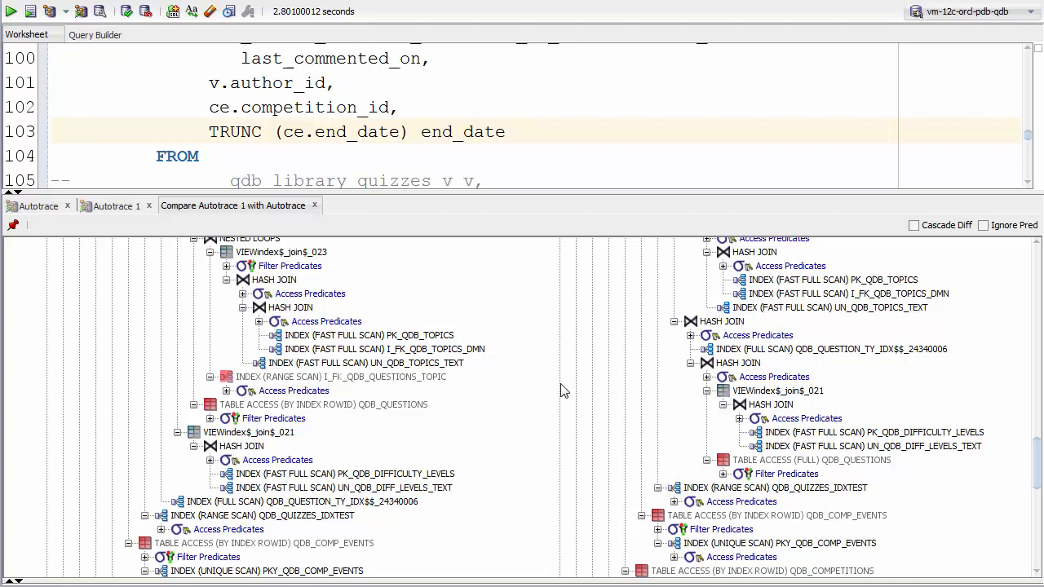
{"action": "mouse_move", "coordinate": [325, 439]}
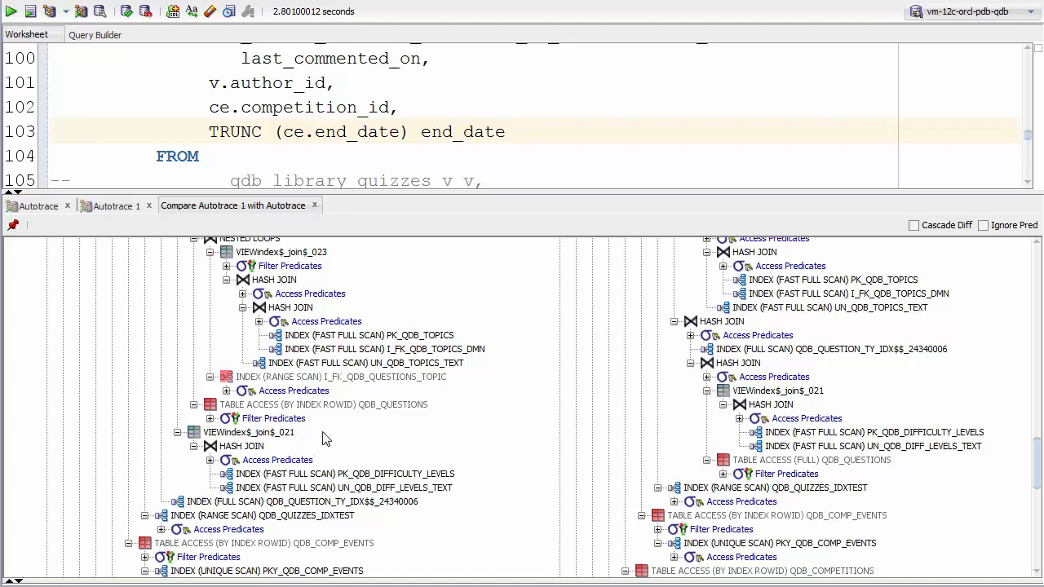
{"action": "mouse_move", "coordinate": [4, 543]}
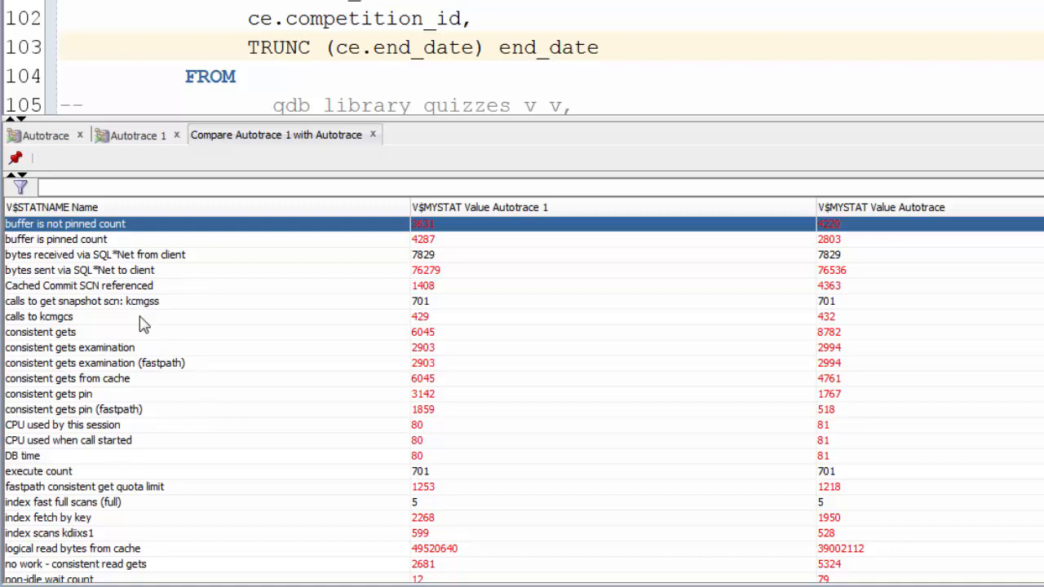
Step: Scroll down to the V$MYSTAT statistics grid comparing Autotrace 1 and Autotrace
{"action": "scroll", "scroll_direction": "down", "scroll_amount": 3}
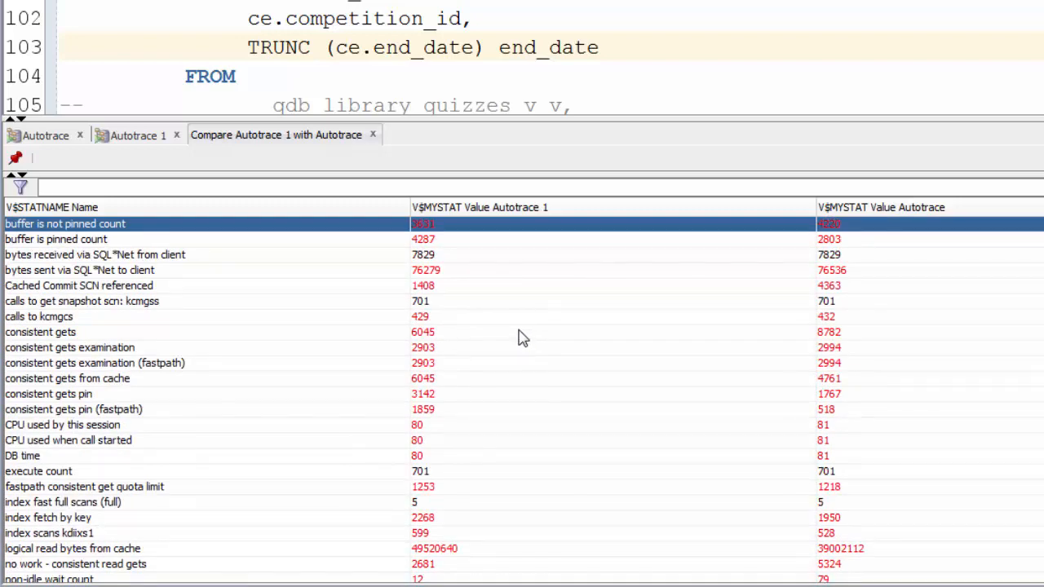
{"action": "mouse_move", "coordinate": [585, 328]}
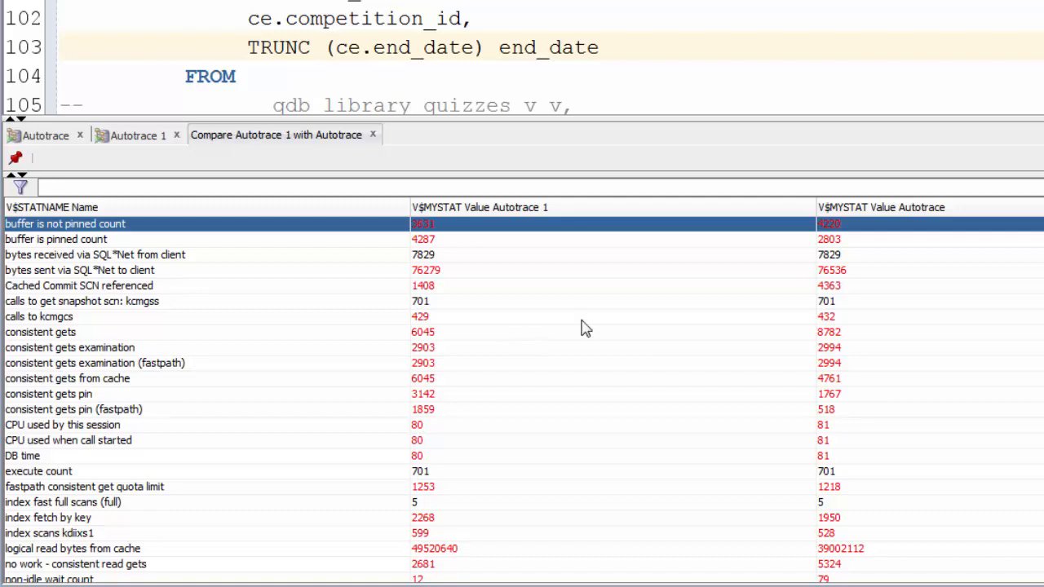
{"action": "mouse_move", "coordinate": [775, 251]}
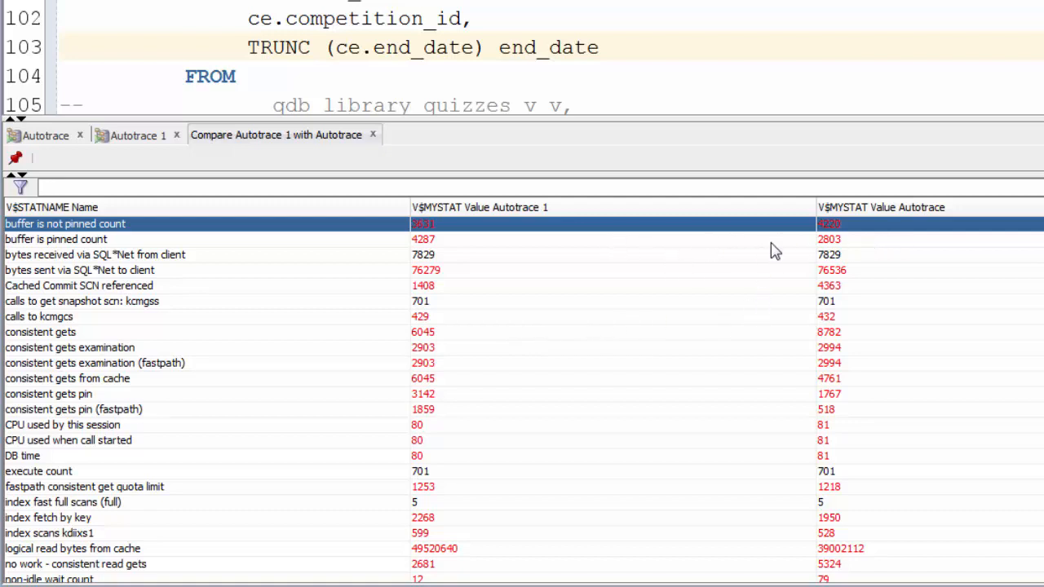
{"action": "mouse_move", "coordinate": [640, 257]}
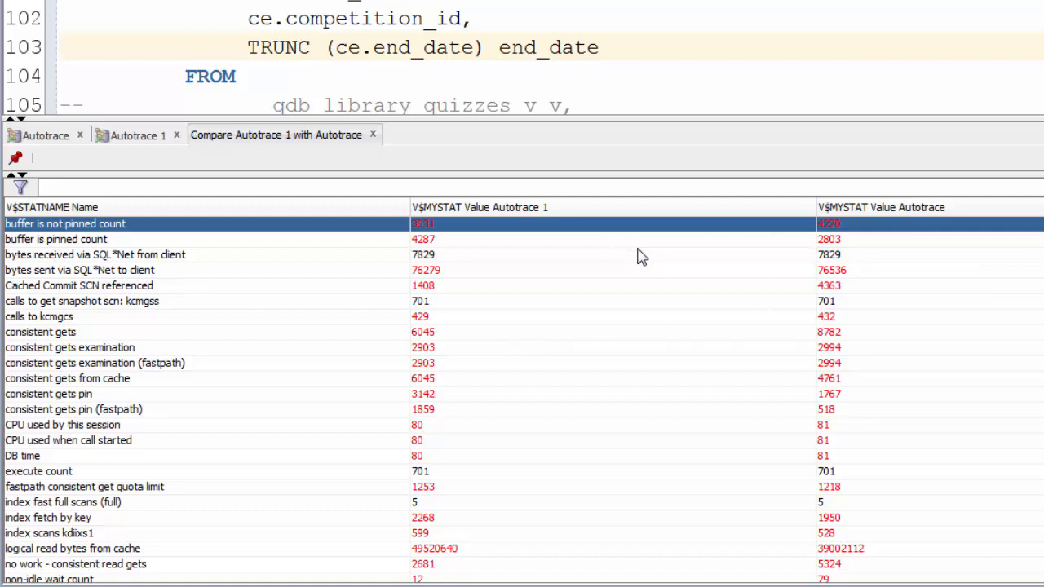
{"action": "scroll", "scroll_direction": "down", "scroll_amount": 3}
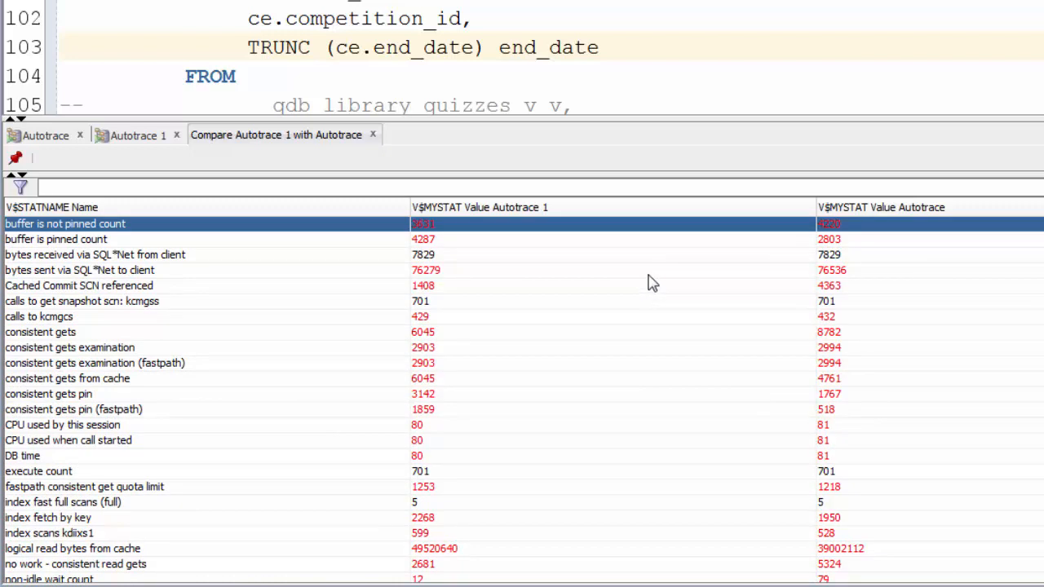
{"action": "mouse_move", "coordinate": [234, 273]}
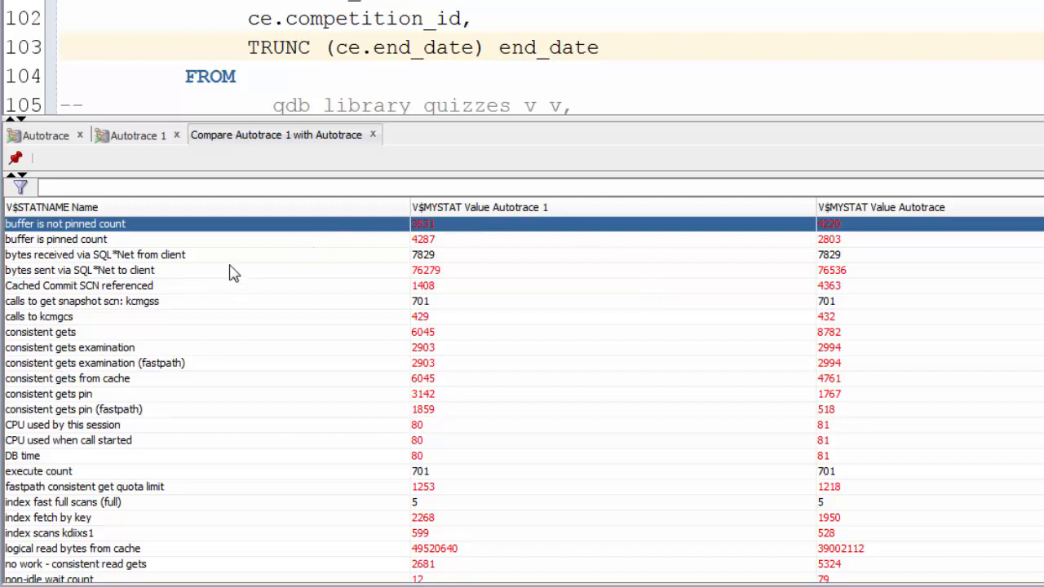
{"action": "left_click", "coordinate": [41, 332]}
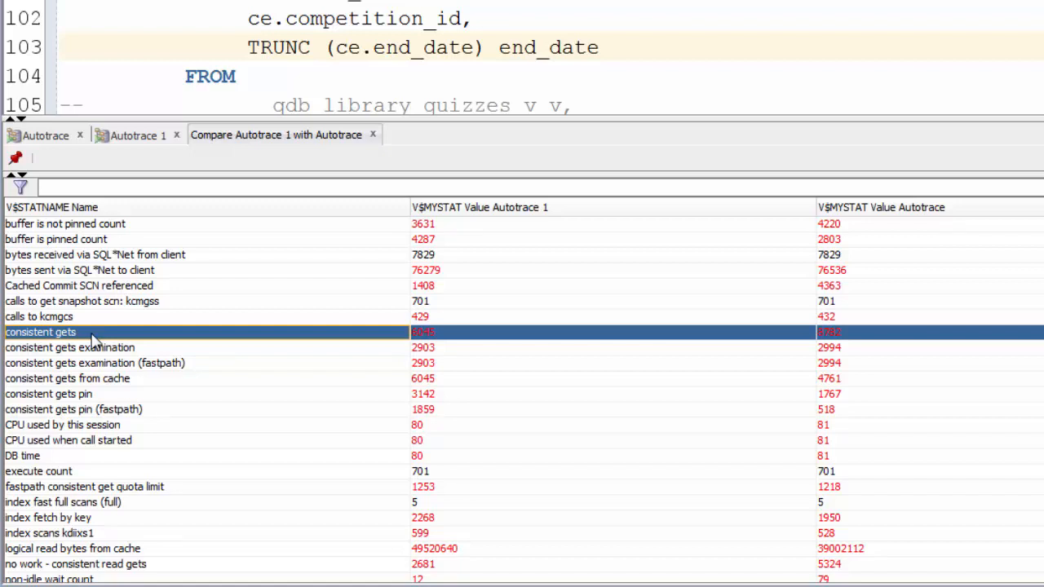
{"action": "mouse_move", "coordinate": [259, 333]}
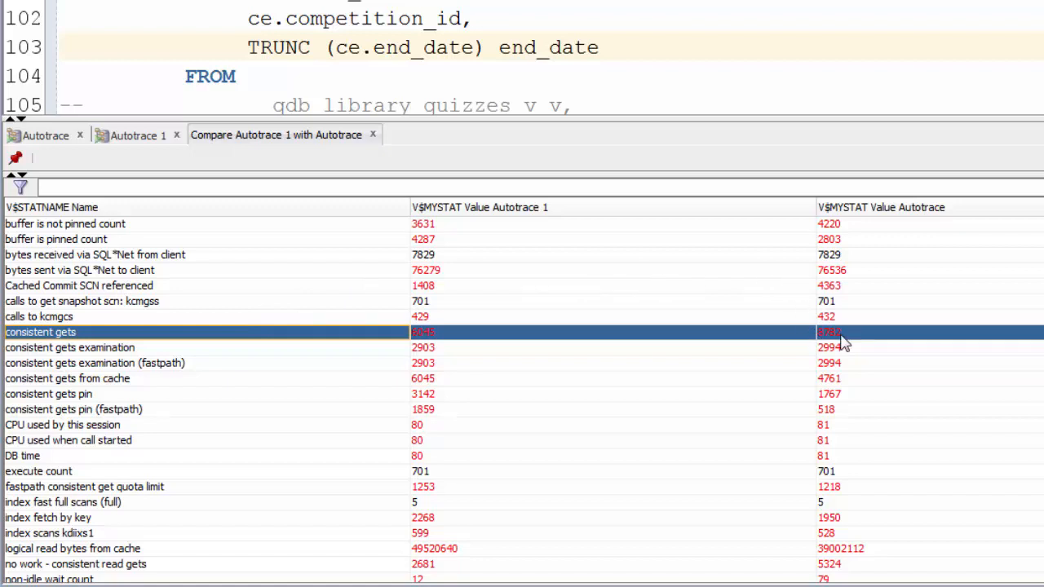
{"action": "mouse_move", "coordinate": [841, 343]}
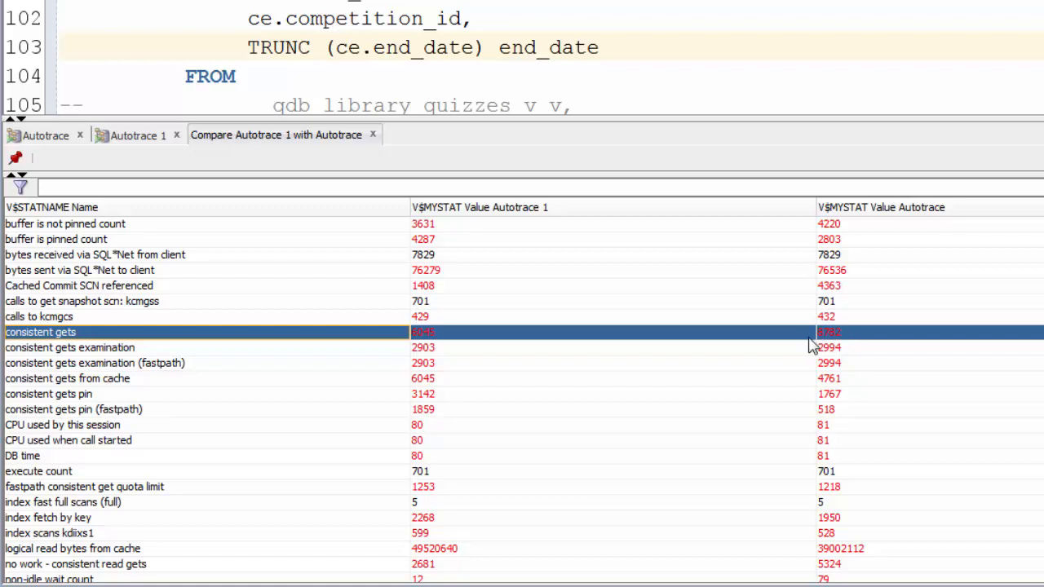
{"action": "mouse_move", "coordinate": [418, 345]}
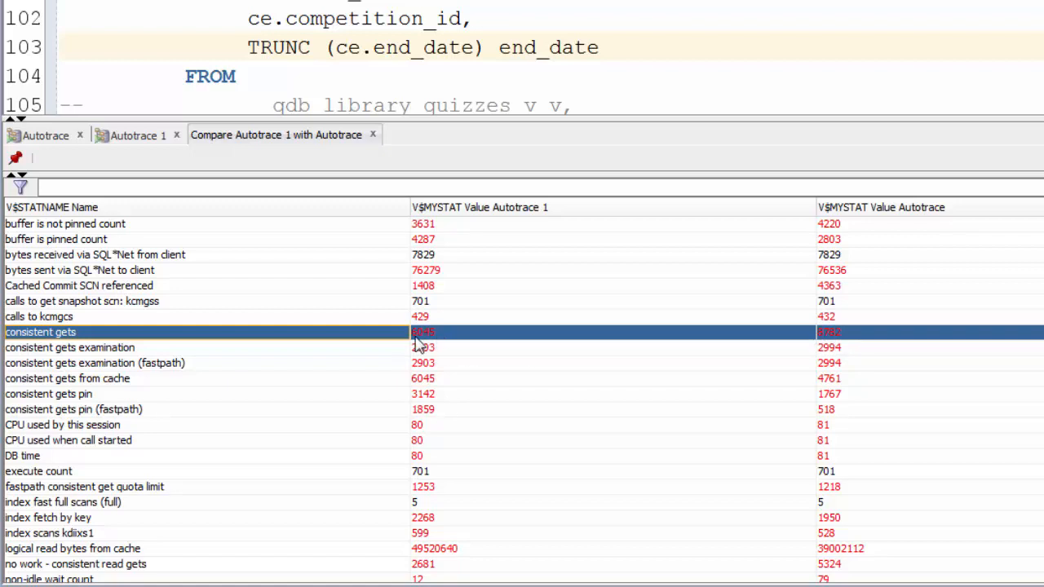